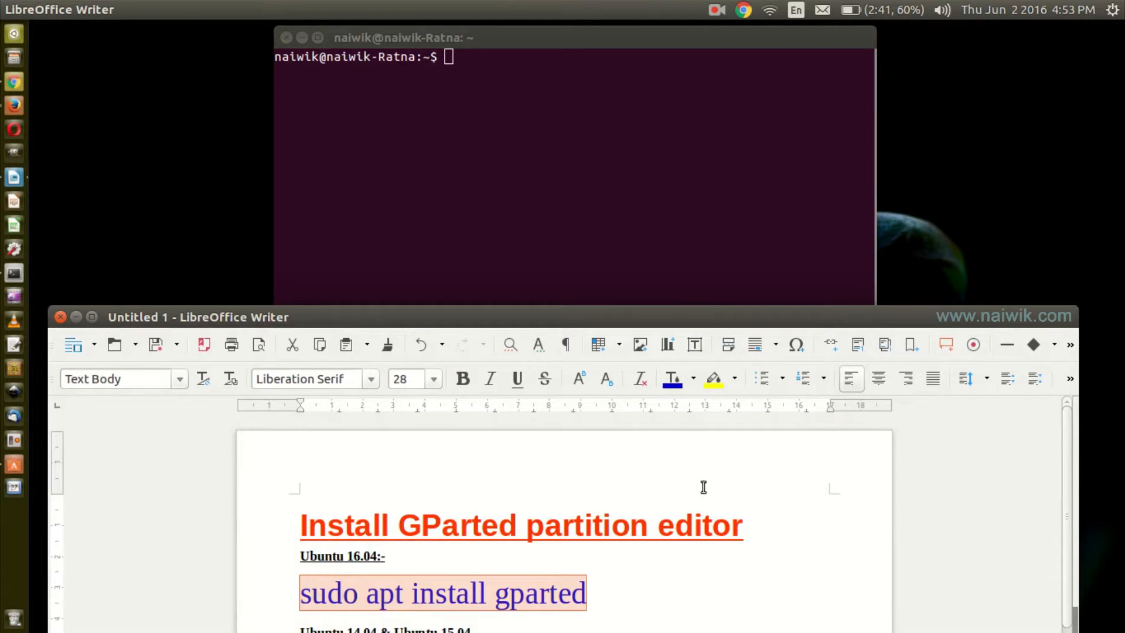
# - Run sudo apt install gparted and let the gparted 0.25.0-1 installation complete
pyautogui.scroll(-3)
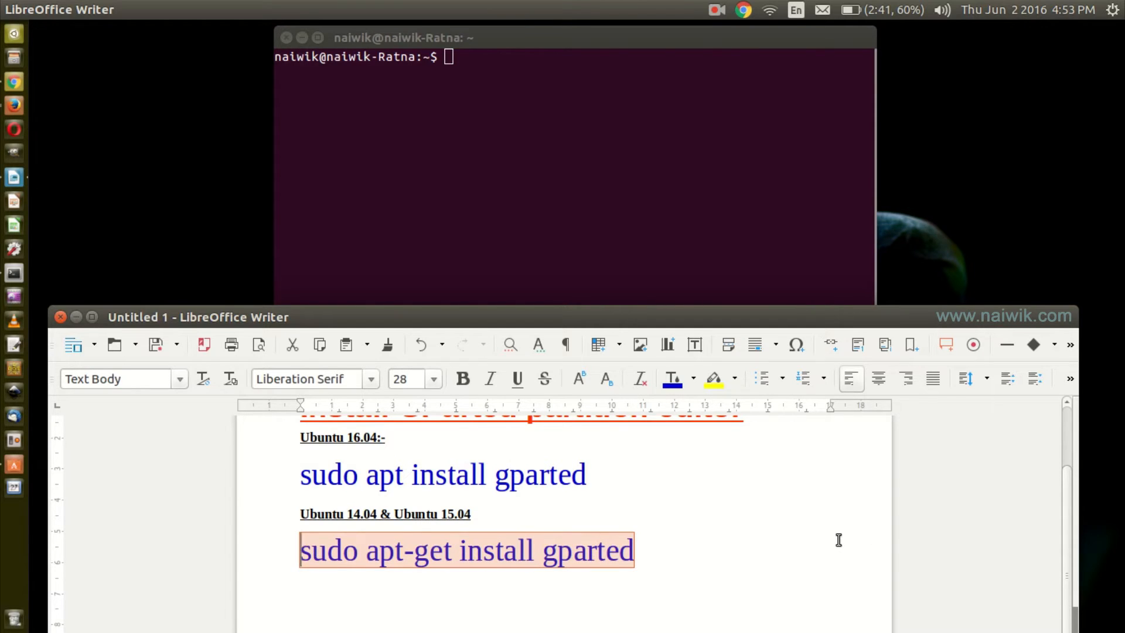
pyautogui.moveTo(832, 541)
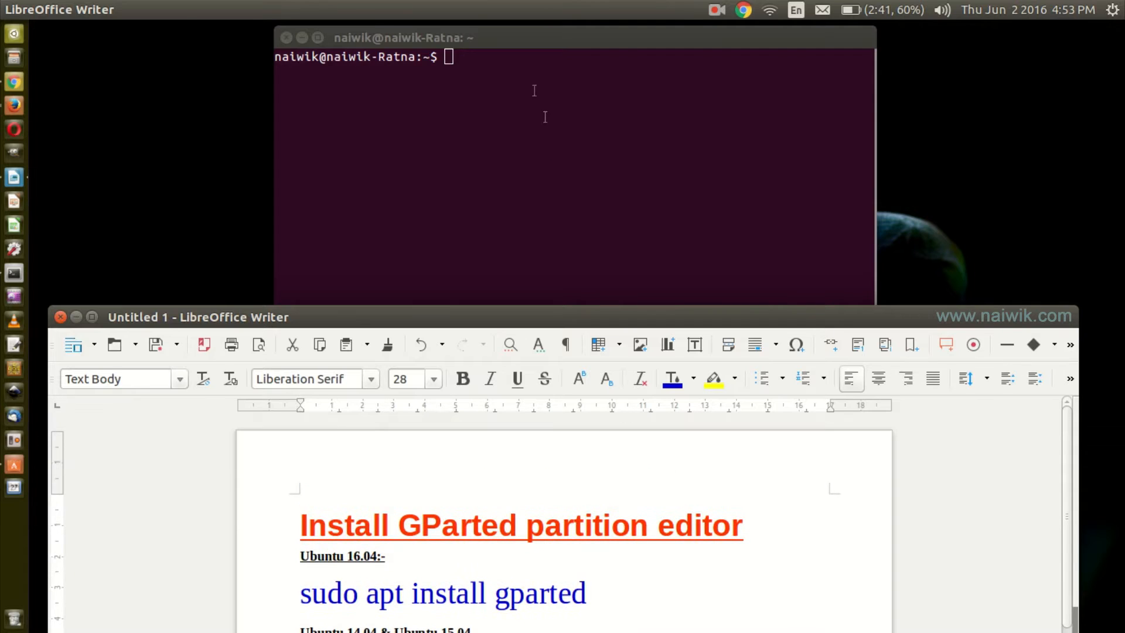
pyautogui.write('sud')
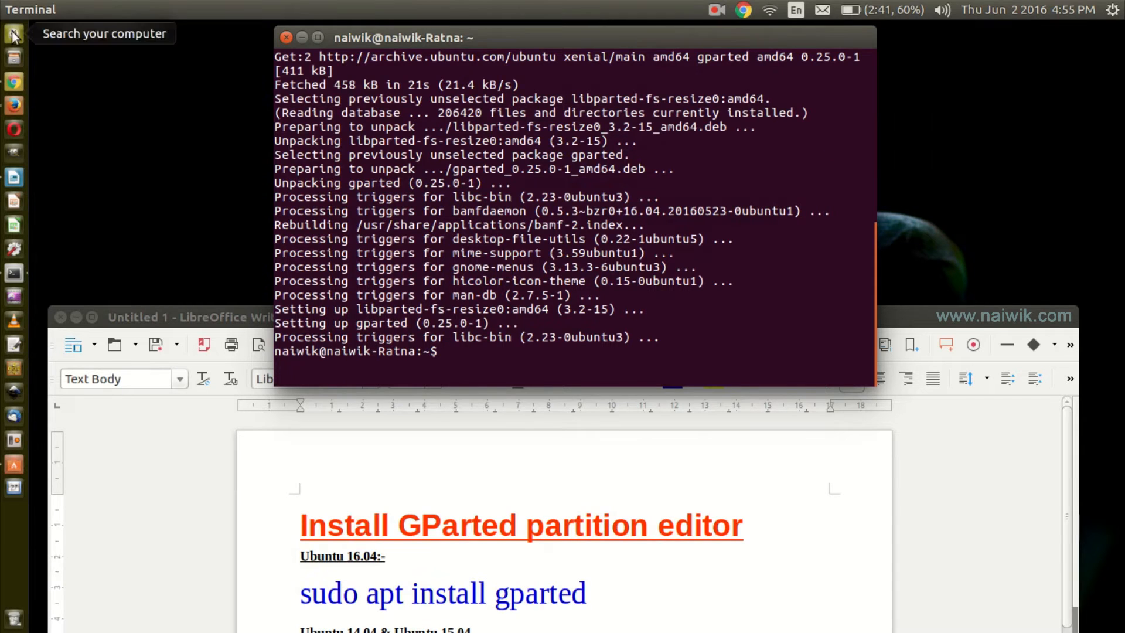
# - Launch GParted from the Dash, authenticate, and centre its window showing /dev/sda partitions
pyautogui.click(12, 34)
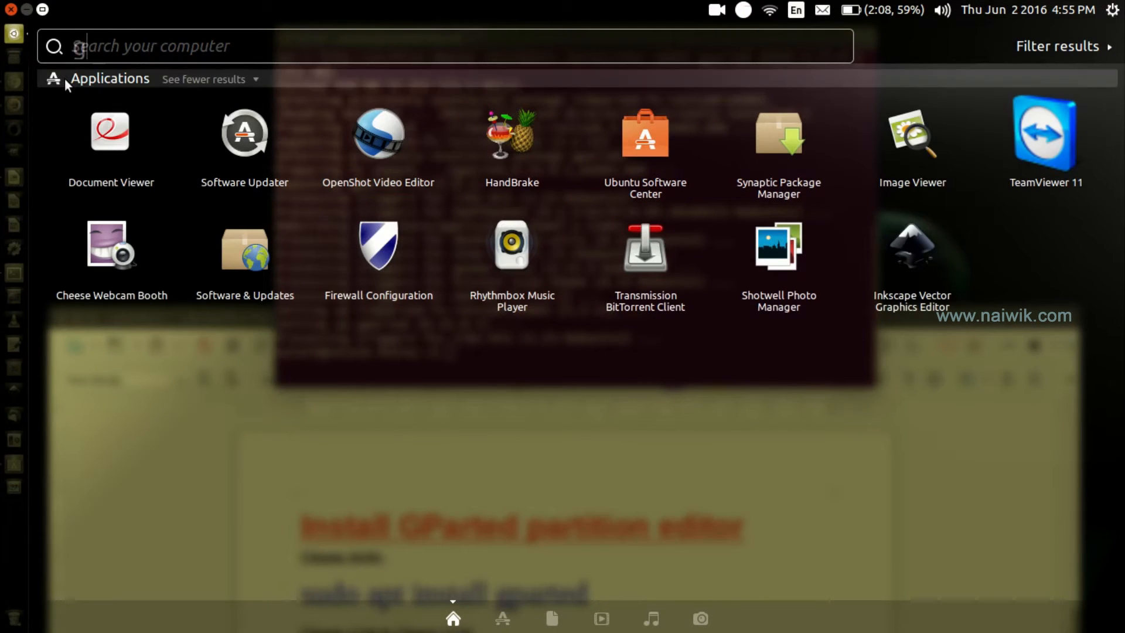
pyautogui.write('gparted')
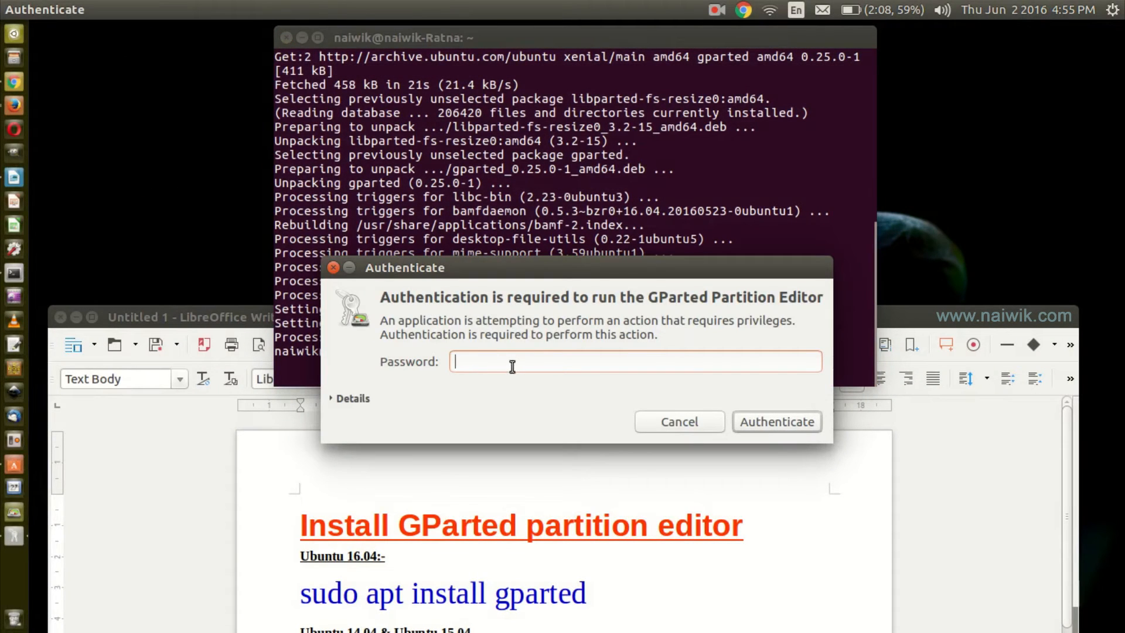
pyautogui.click(777, 421)
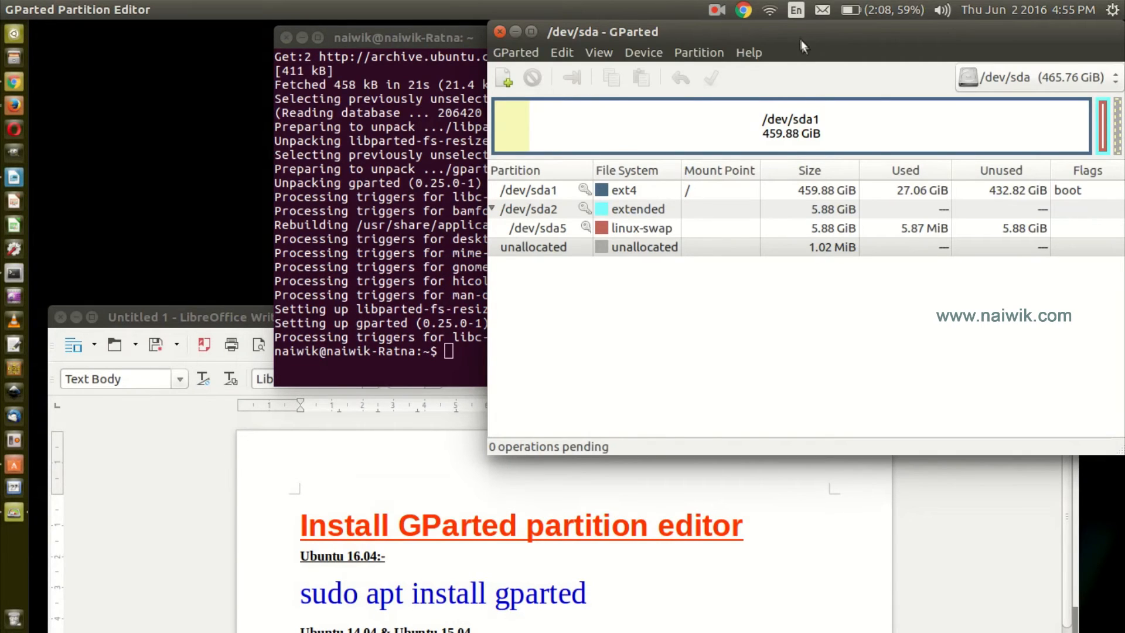
pyautogui.moveTo(804, 31); pyautogui.dragTo(592, 31)
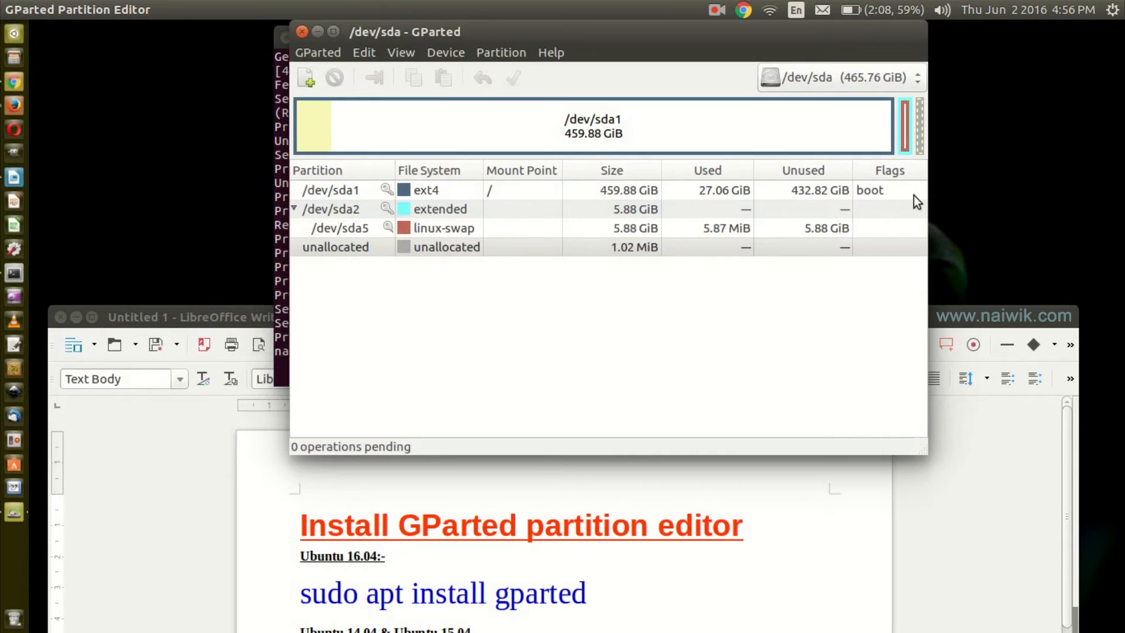
# - Launch Ubuntu Software from the Dash and search it for gparted
pyautogui.click(10, 33)
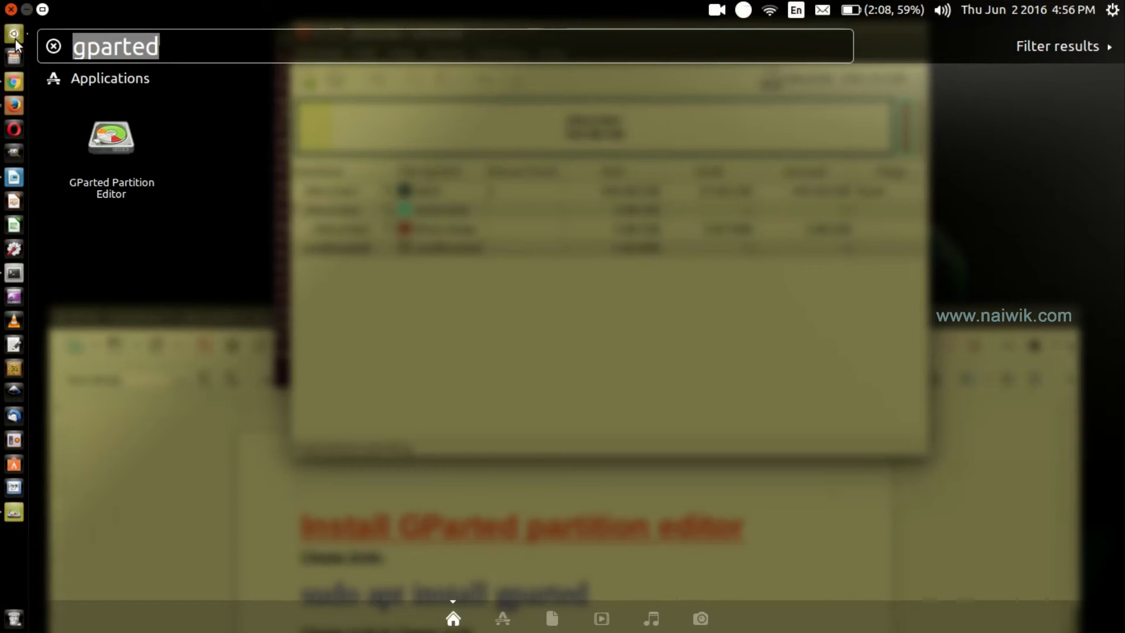
pyautogui.write('ub')
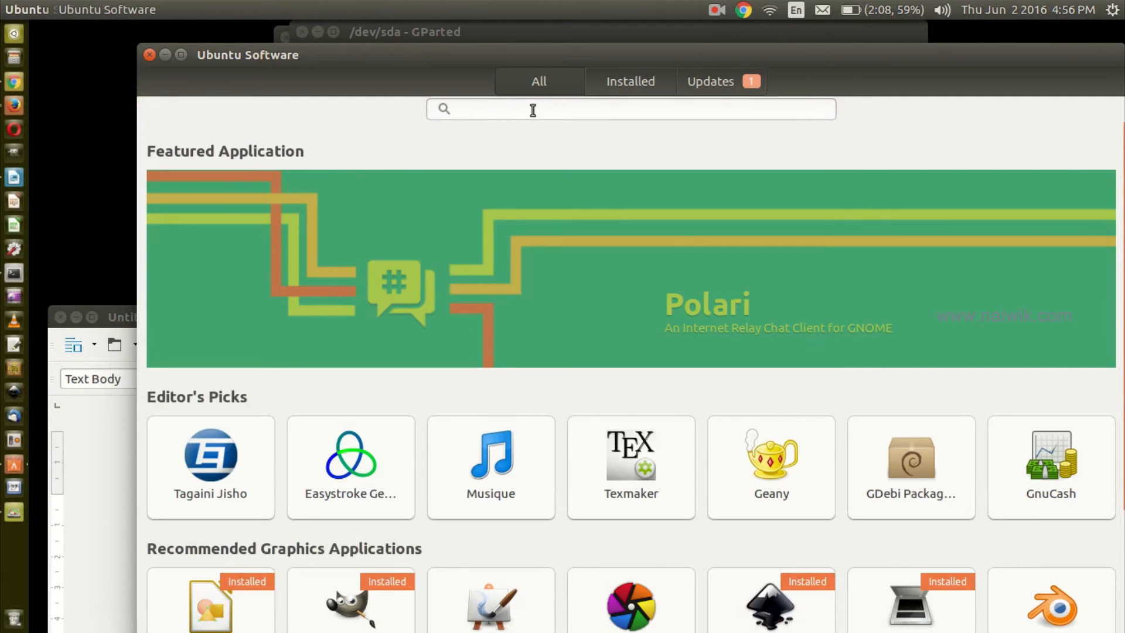
pyautogui.write('gparte')
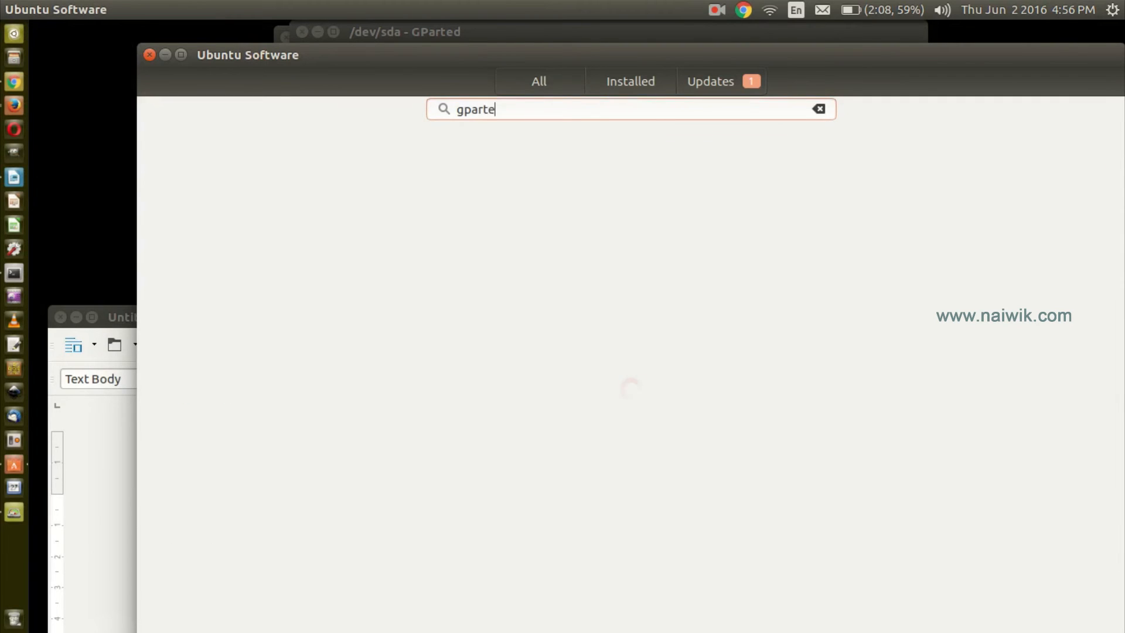